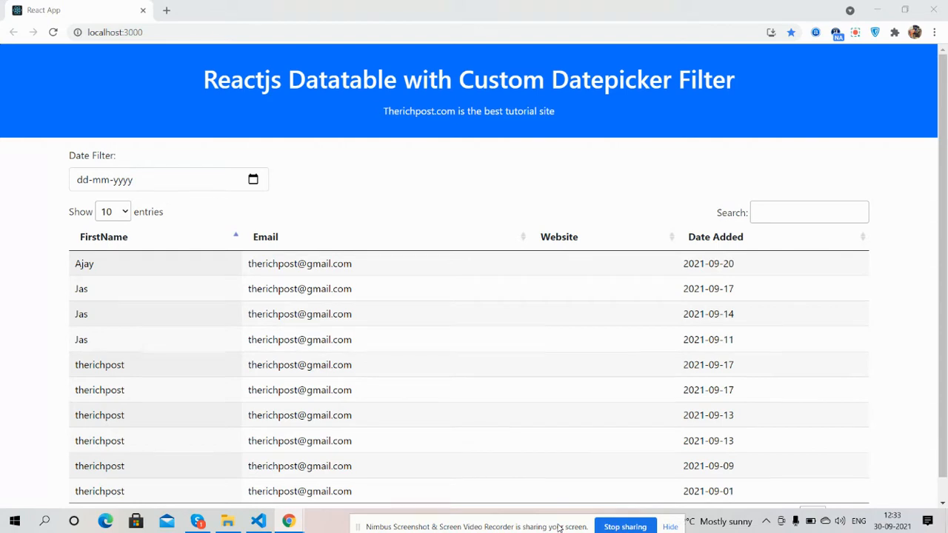
mouse_move(663, 163)
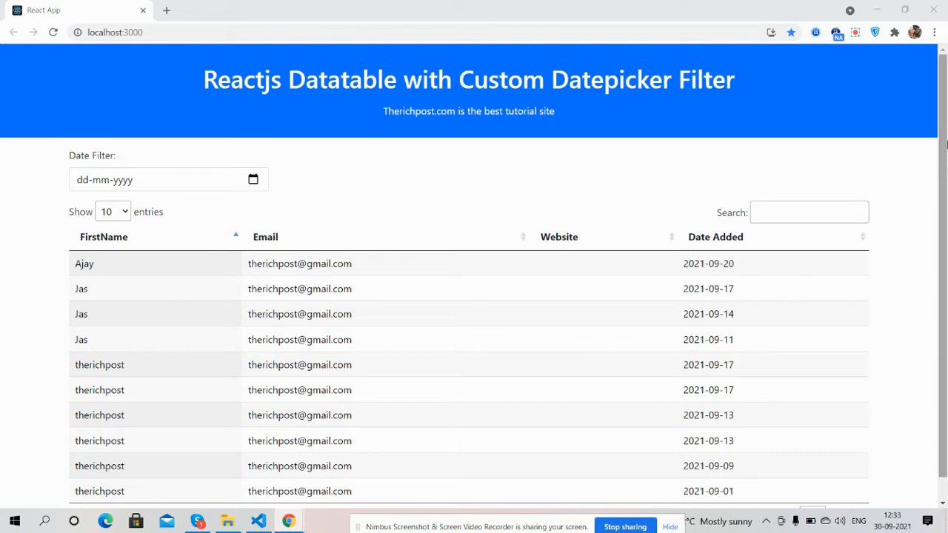
Sort the table by Email, search 'kjkj' with no matches, then clear the search.
left_click(155, 180)
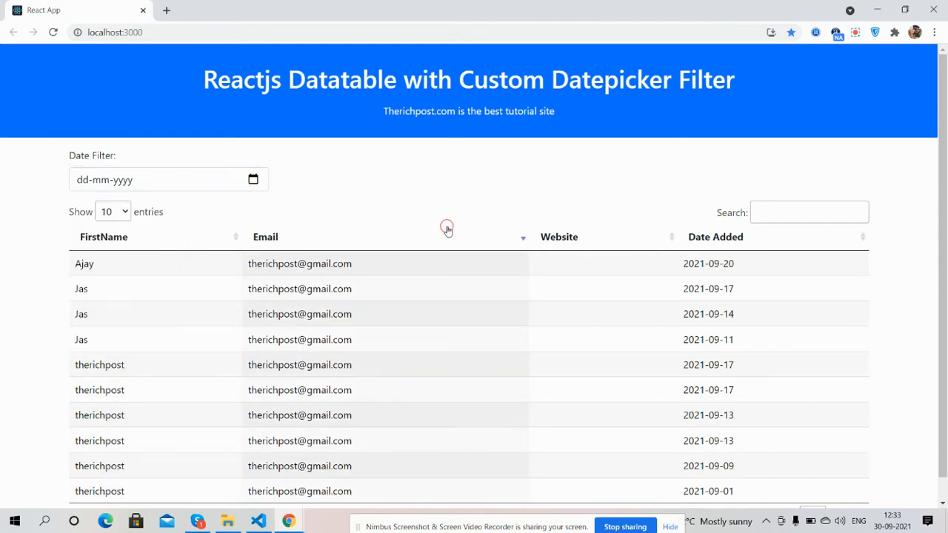
scroll("down", 3)
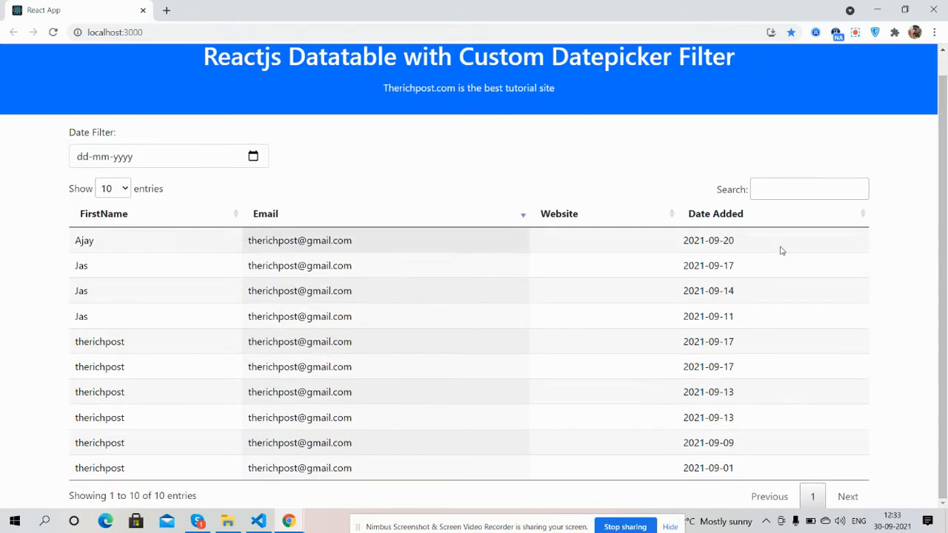
type("kjkj")
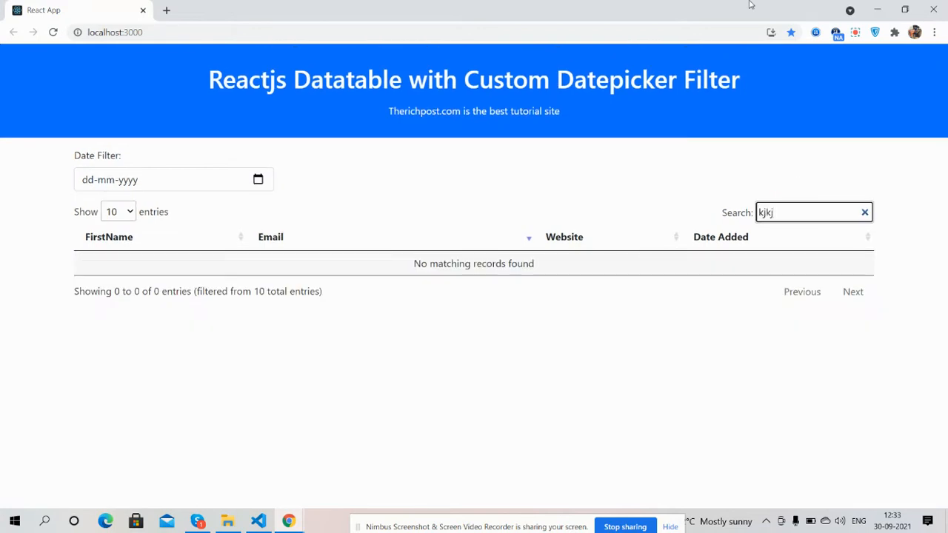
left_click(865, 212)
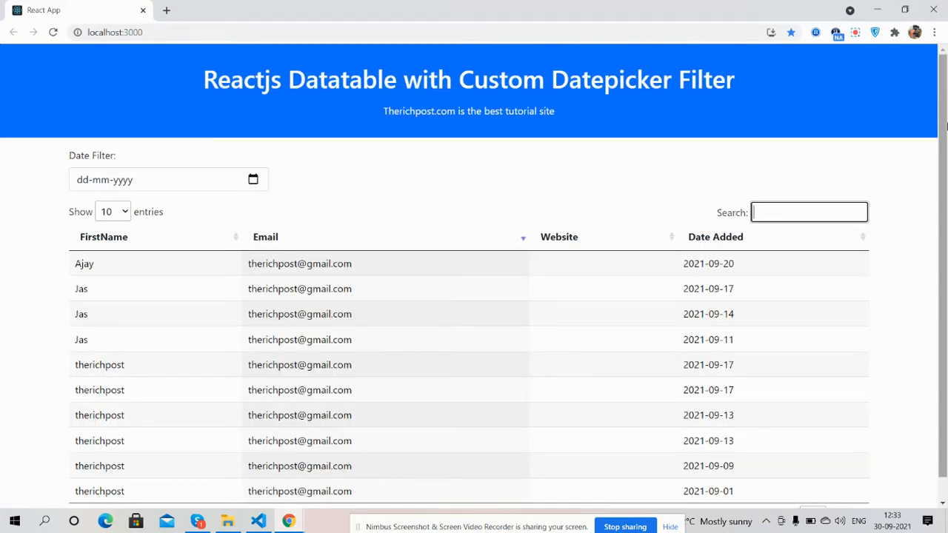
scroll("up", 3)
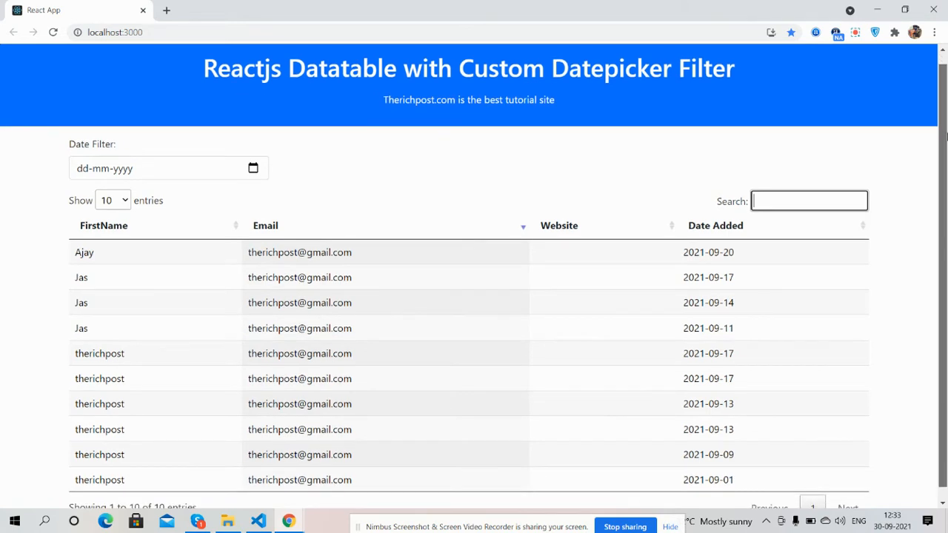
Scroll back up to the Date Filter input above the table.
scroll("up", 3)
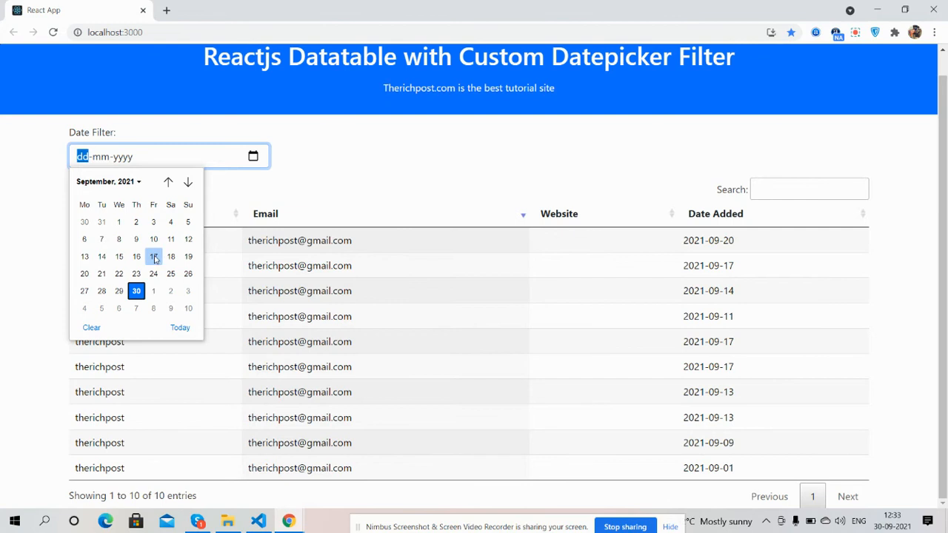
Try filtering by 17, 1 and 13 September 2021, then reopen the date calendar.
left_click(154, 257)
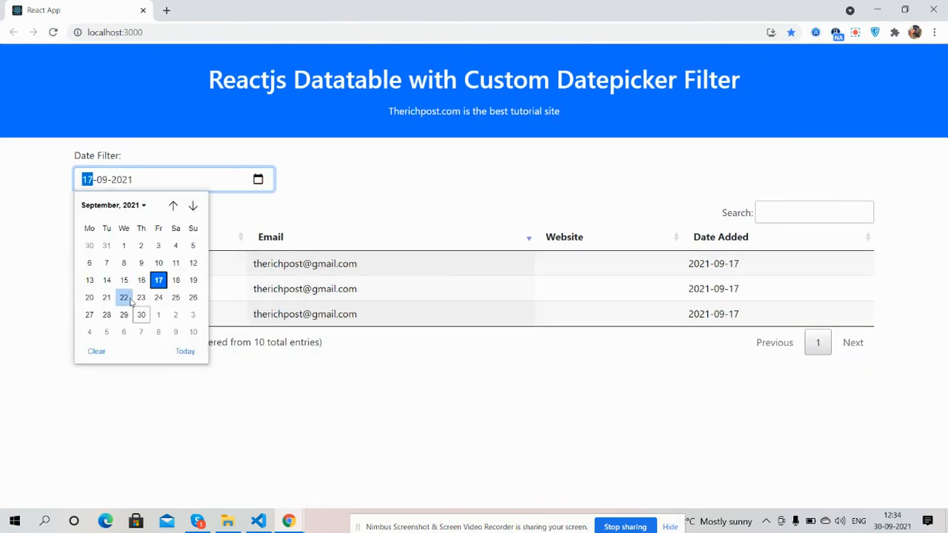
left_click(124, 245)
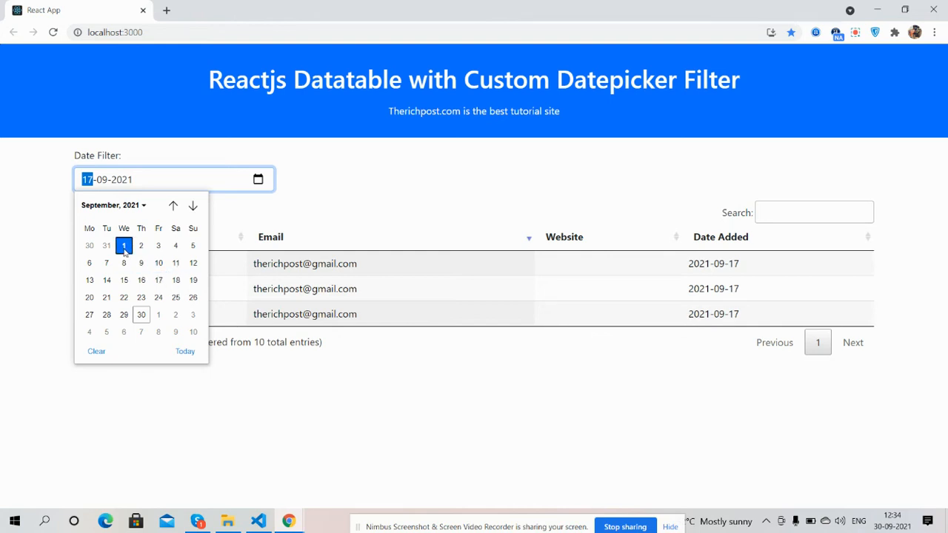
left_click(124, 245)
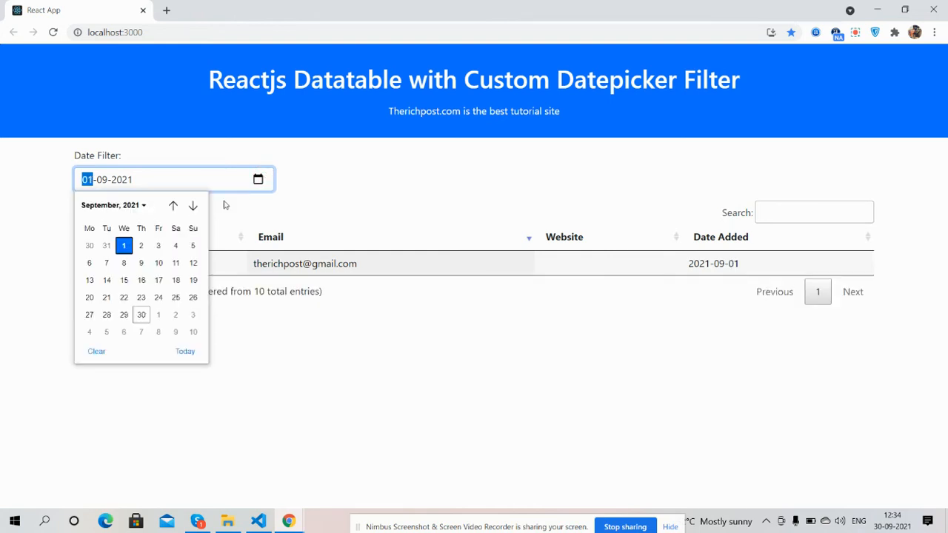
mouse_move(89, 280)
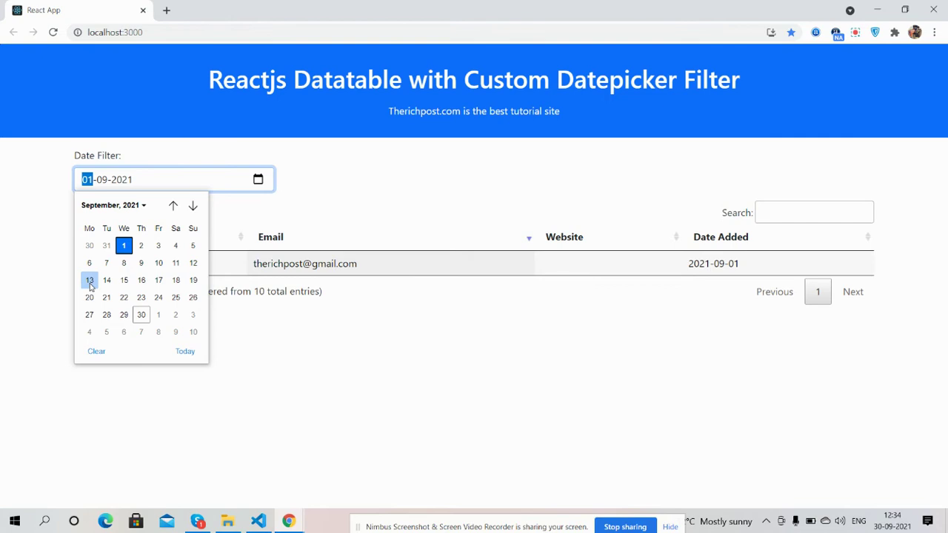
left_click(89, 280)
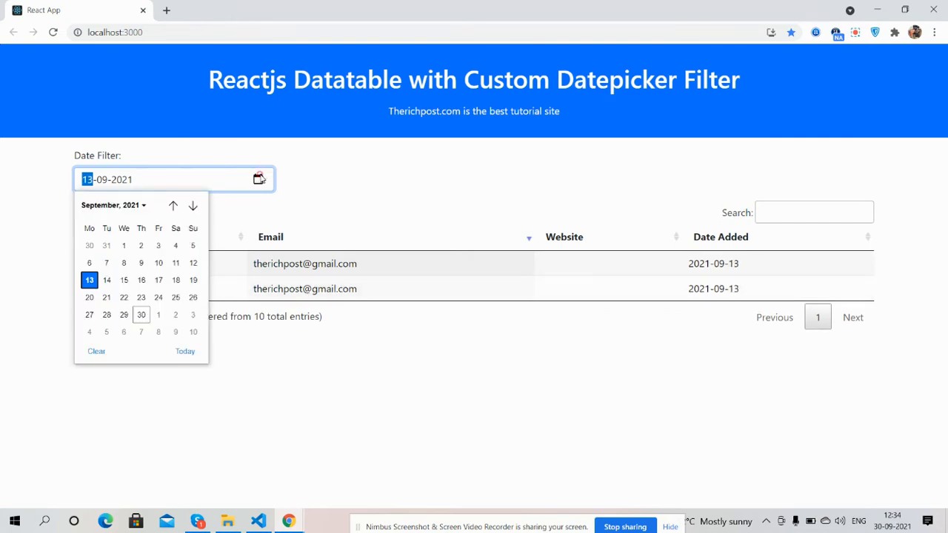
left_click(89, 297)
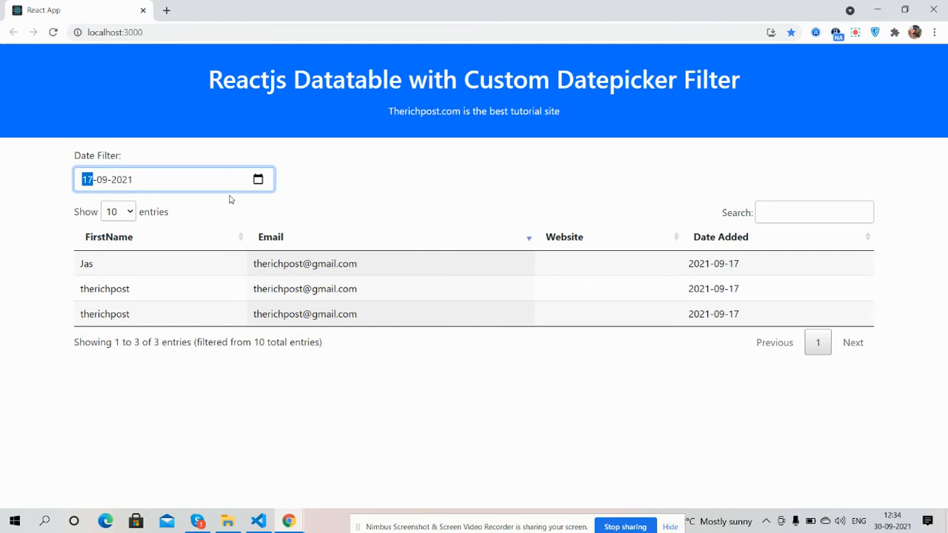
Reopen the Date Filter calendar using its calendar icon, keeping 17-09-2021 selected.
left_click(258, 179)
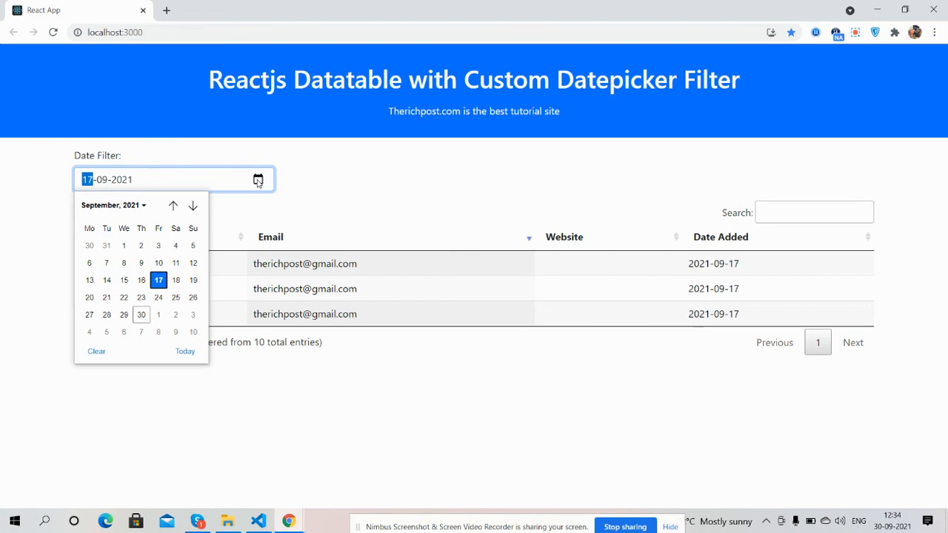
mouse_move(532, 418)
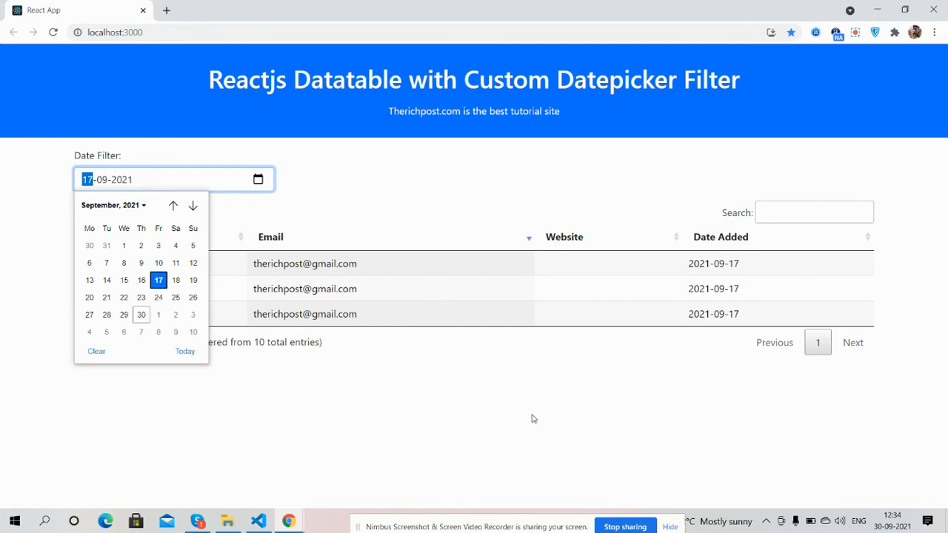